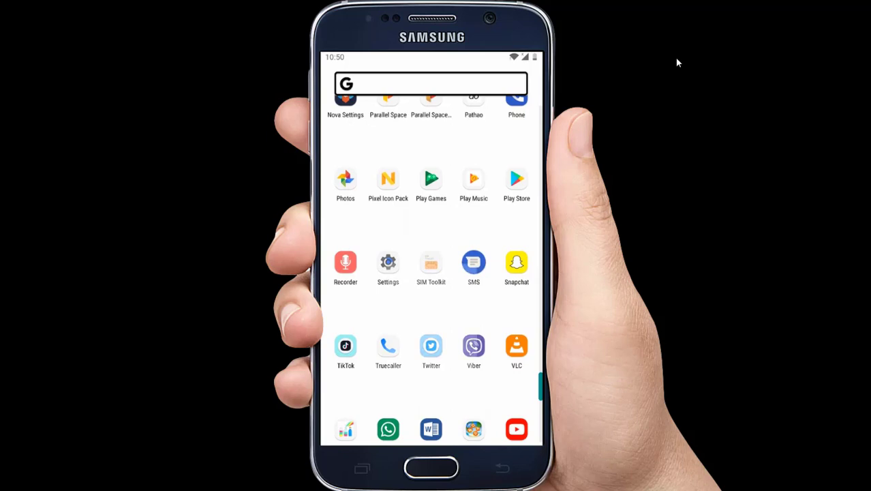
Step: Launch Twitter from the home screen so the Home feed appears
click(431, 346)
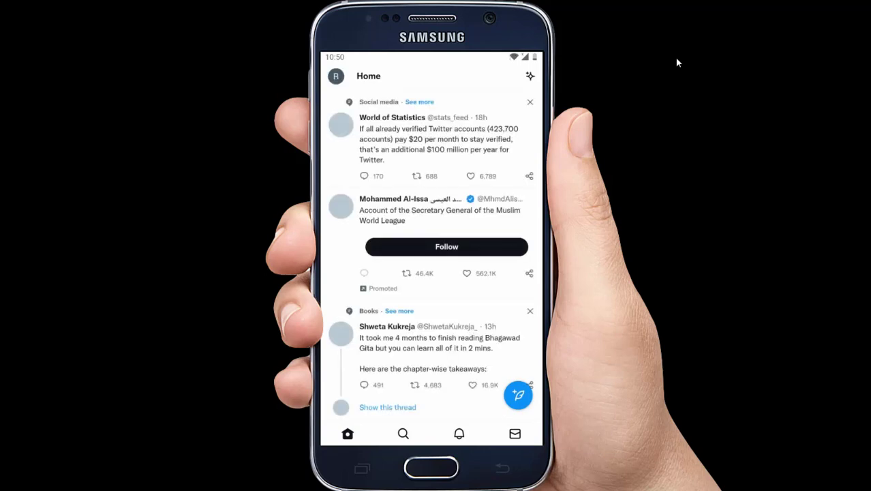
Step: Show the account side menu with Settings and Support expanded
click(335, 77)
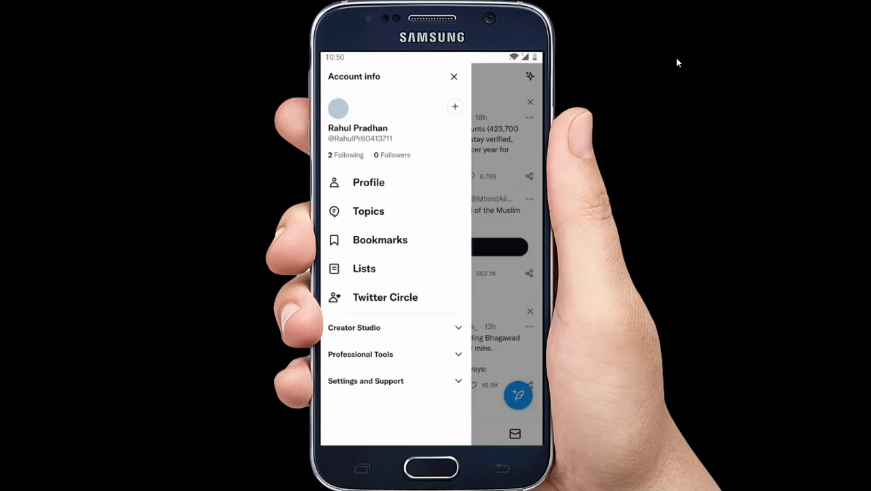
click(366, 380)
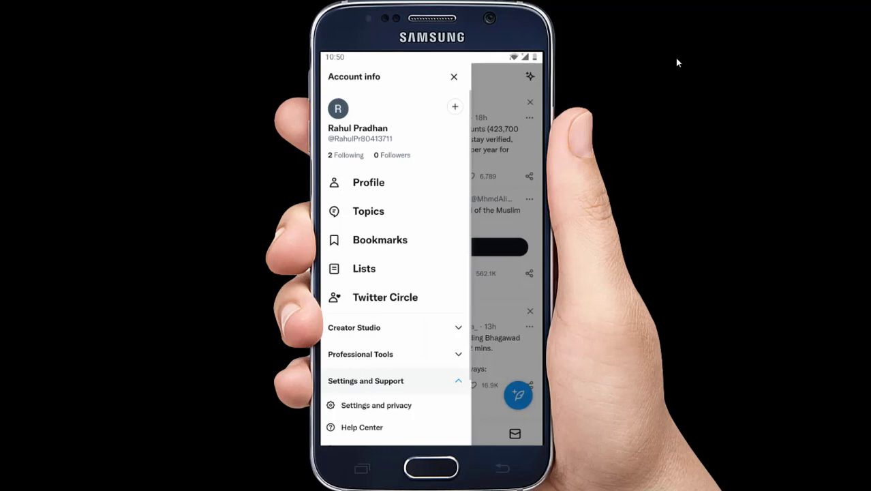
Step: Reach the Sessions page via Settings and privacy and Security and account access
click(376, 405)
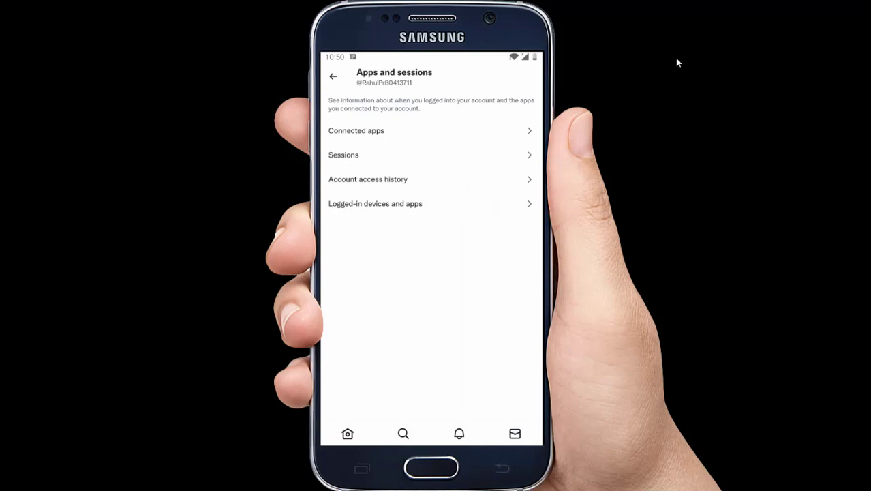
click(431, 156)
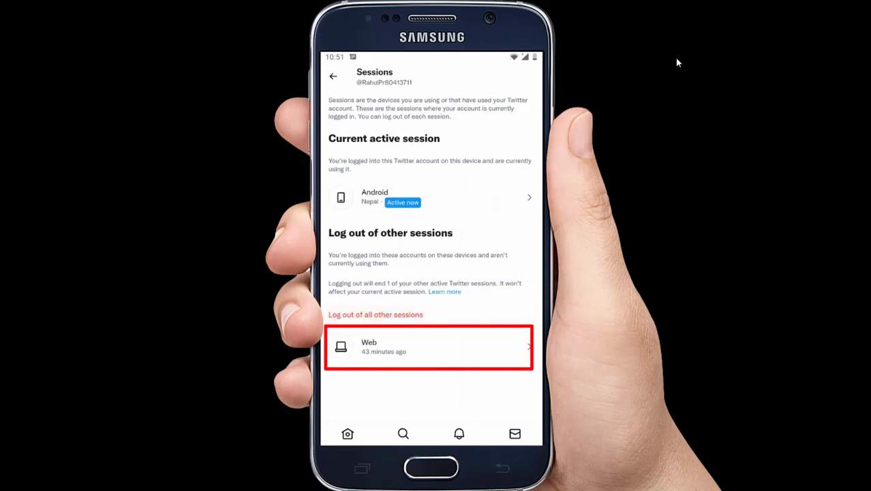
Step: Log out of all other sessions, leaving only this Android device, and return to the overview
click(376, 314)
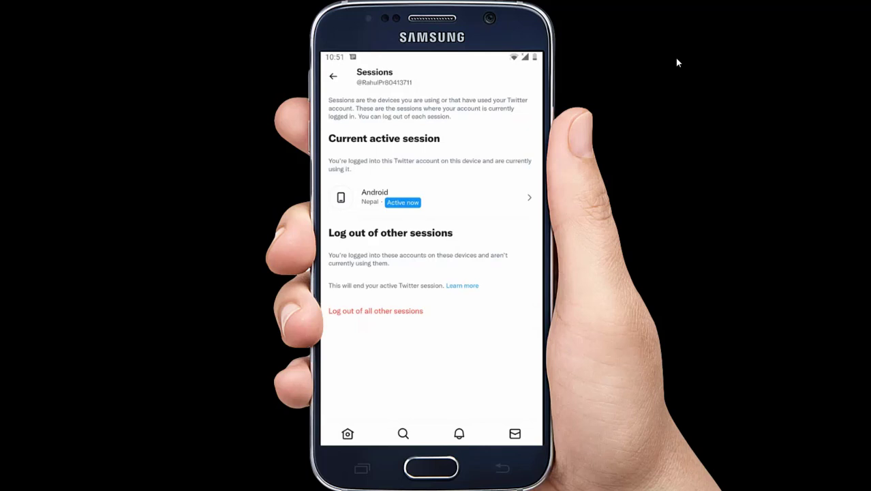
click(332, 76)
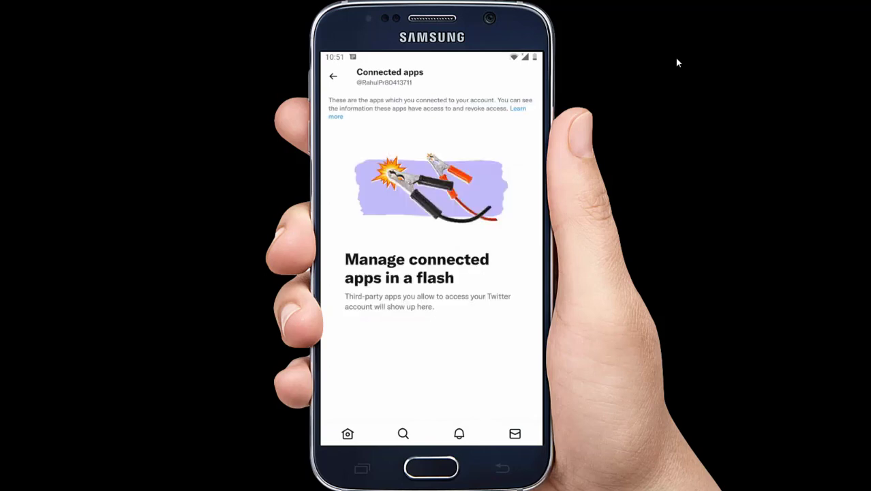
Step: Leave Connected apps and enter Logged-in devices and apps, reaching the password prompt
click(333, 76)
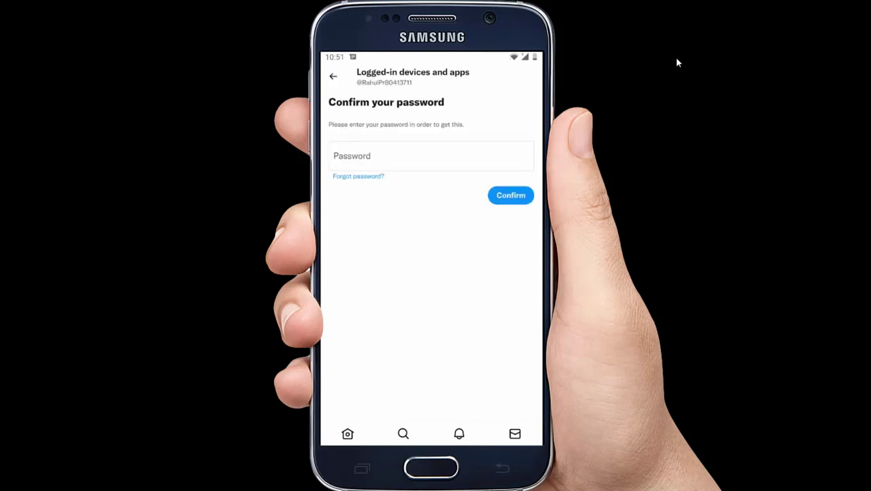
click(510, 195)
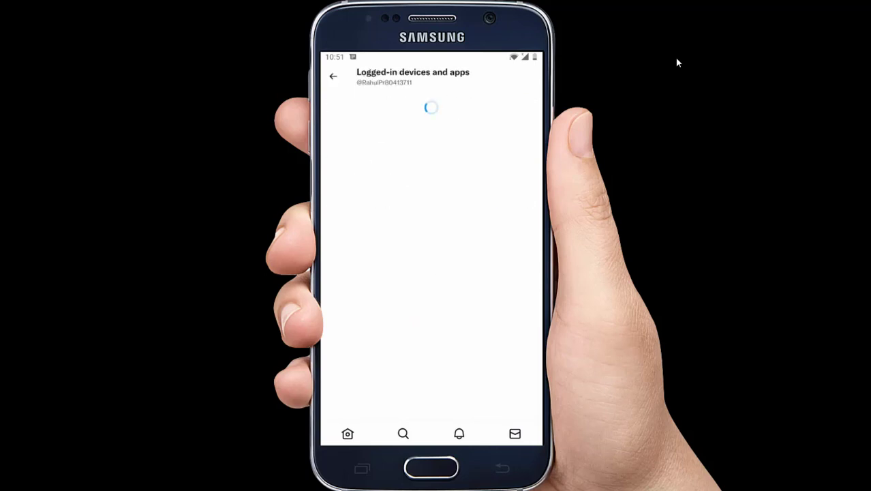